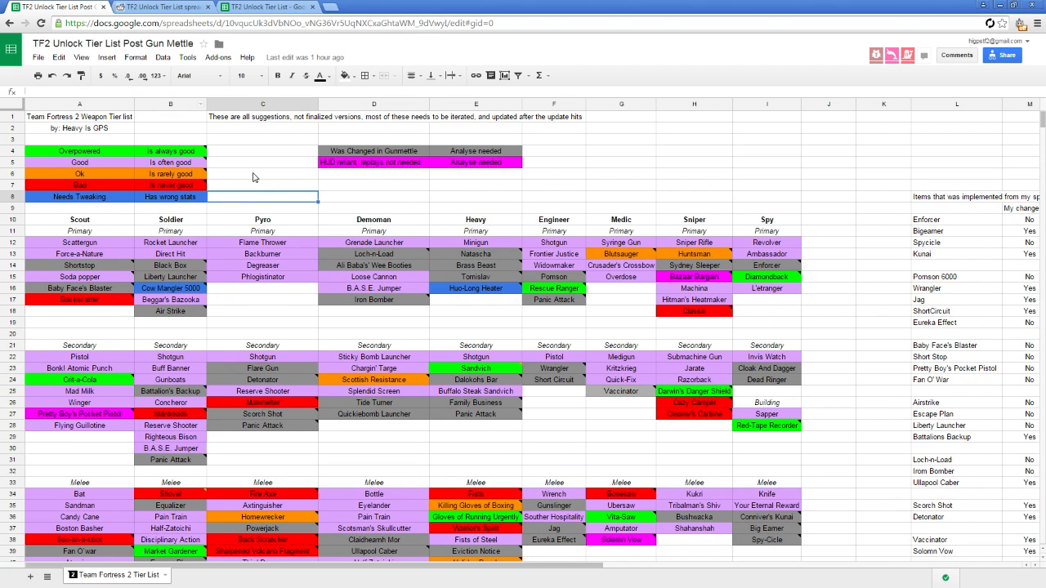
pyautogui.moveTo(357, 190)
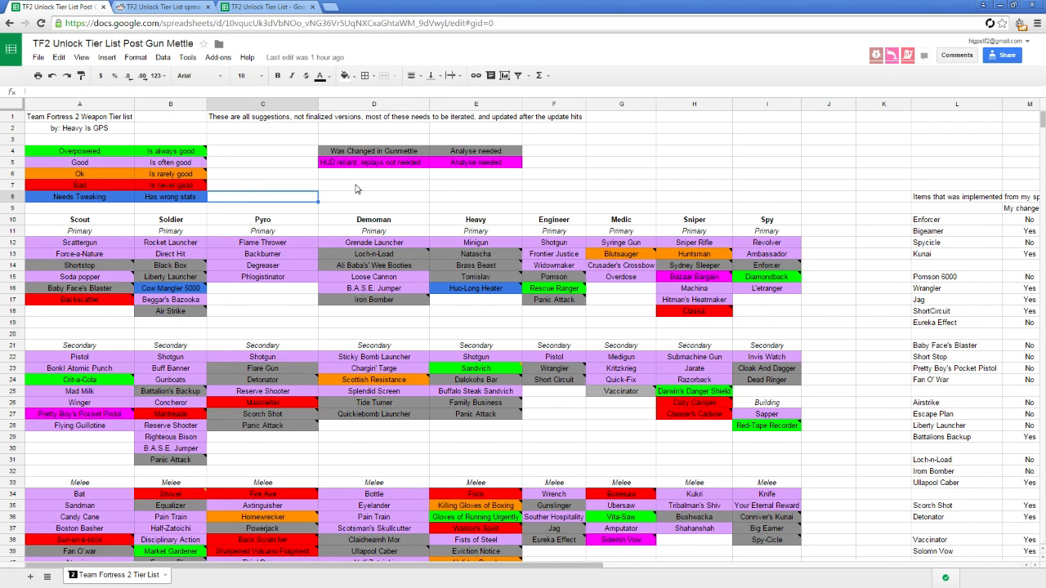
pyautogui.moveTo(830, 83)
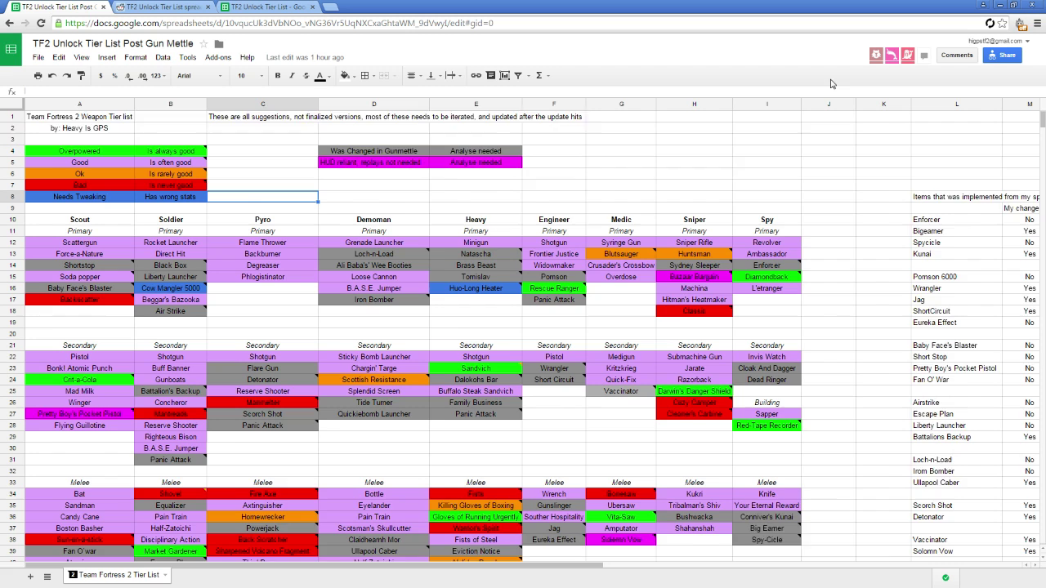
pyautogui.moveTo(46, 199)
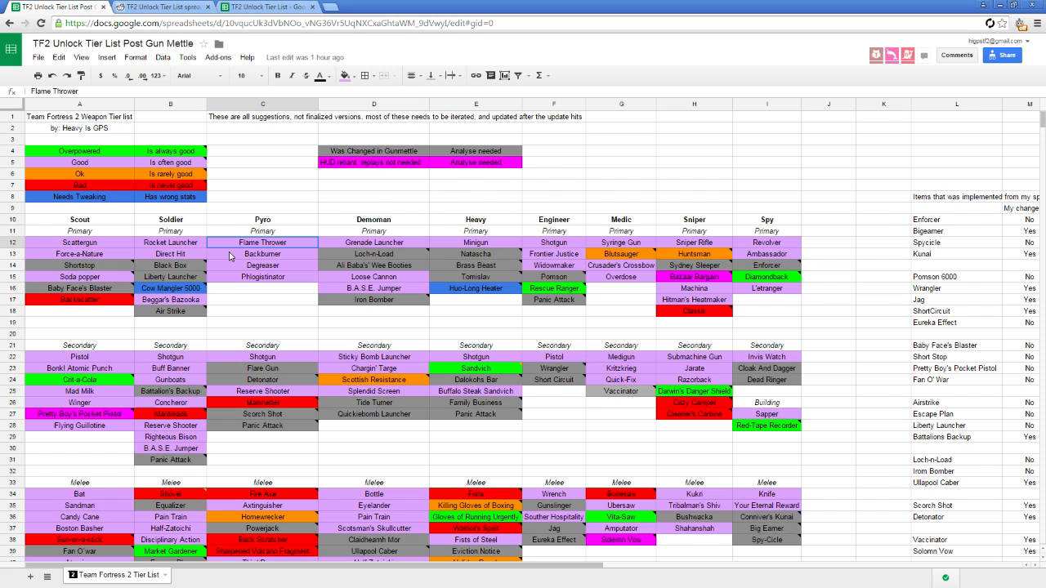
# Step: Read the pink legend entry, then scroll down to the Changes Implemented and Changes charts
pyautogui.click(261, 368)
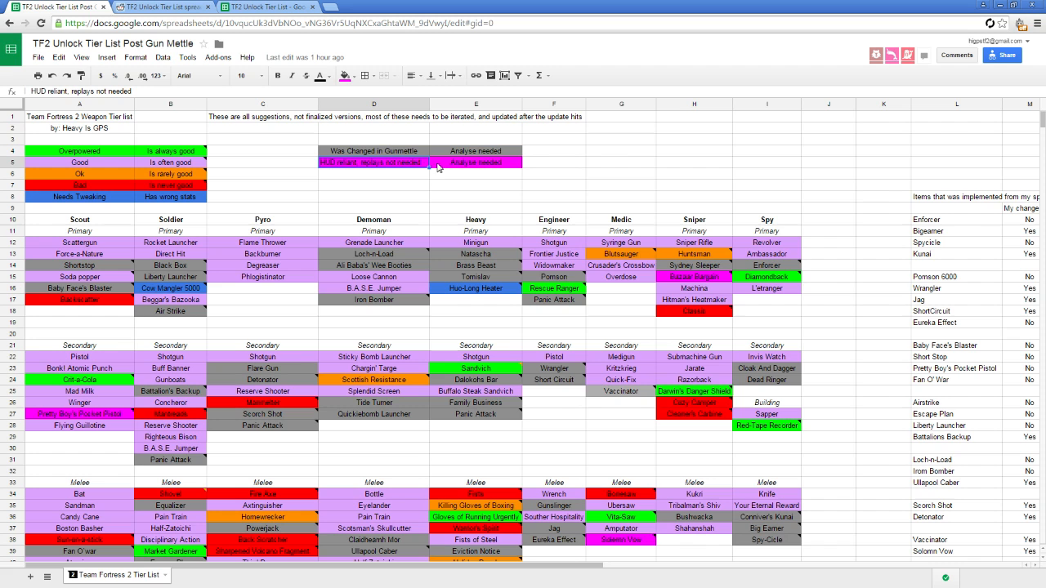
pyautogui.moveTo(451, 216)
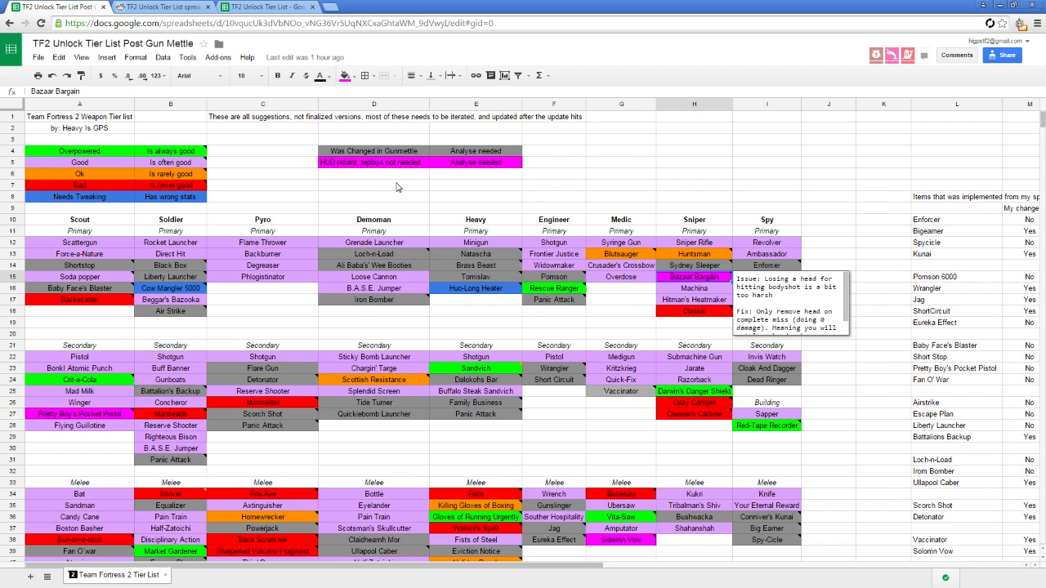
pyautogui.scroll(-3)
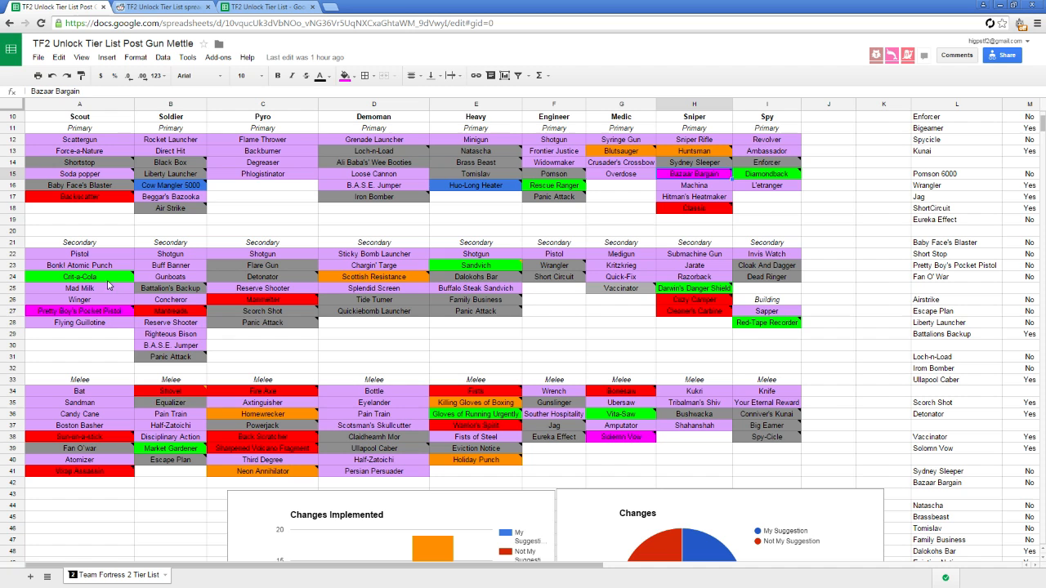
pyautogui.scroll(-3)
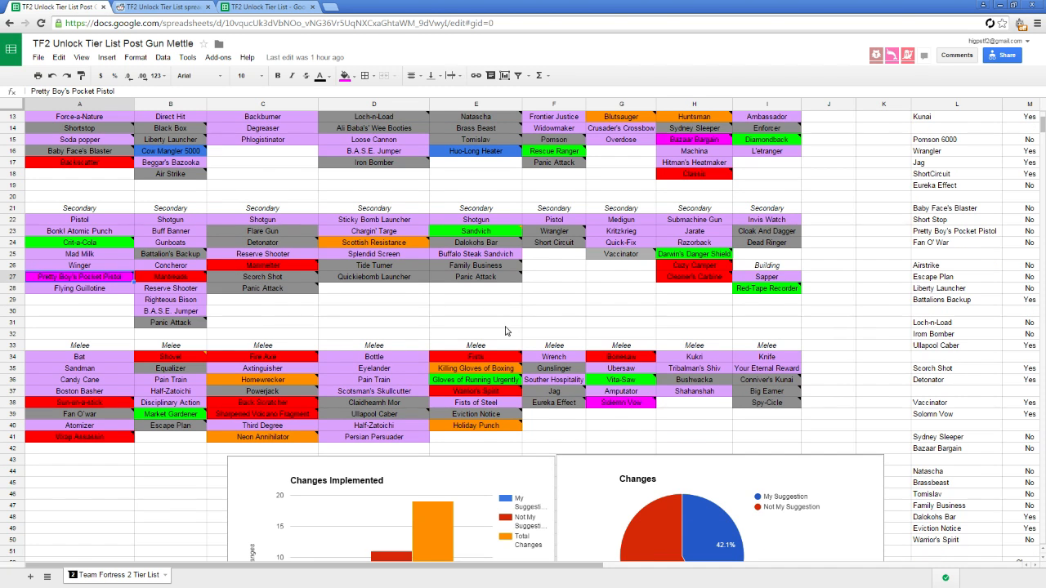
pyautogui.click(622, 425)
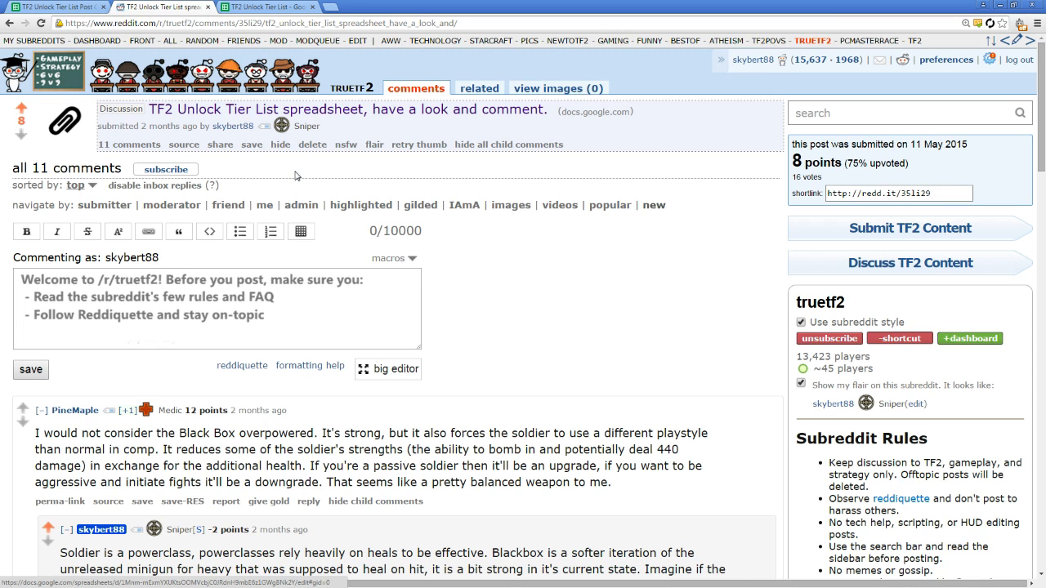
pyautogui.moveTo(272, 176)
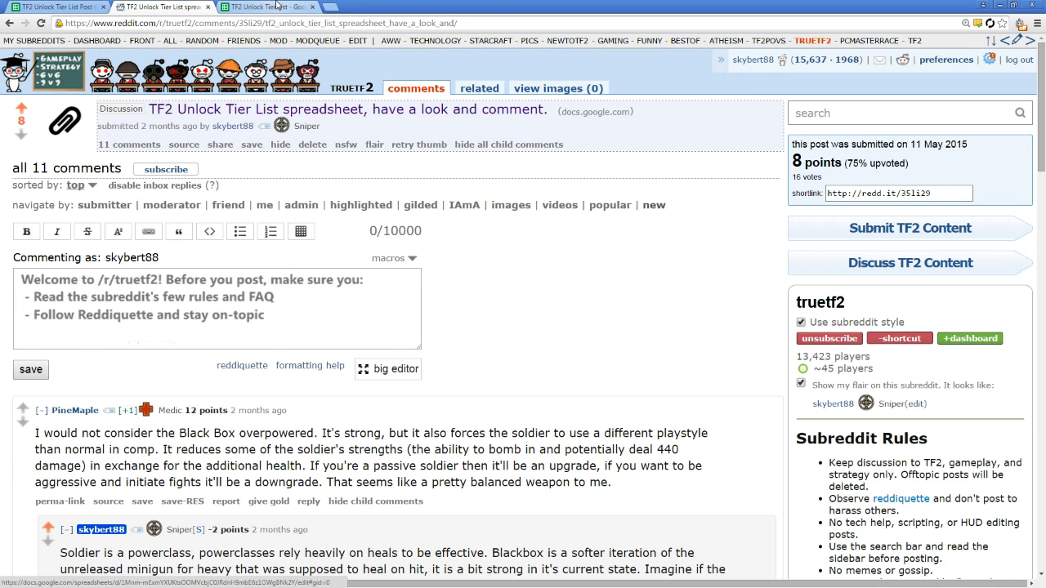
# Step: Switch to the browser tab with the original TF2 Unlock Tier List spreadsheet
pyautogui.click(245, 7)
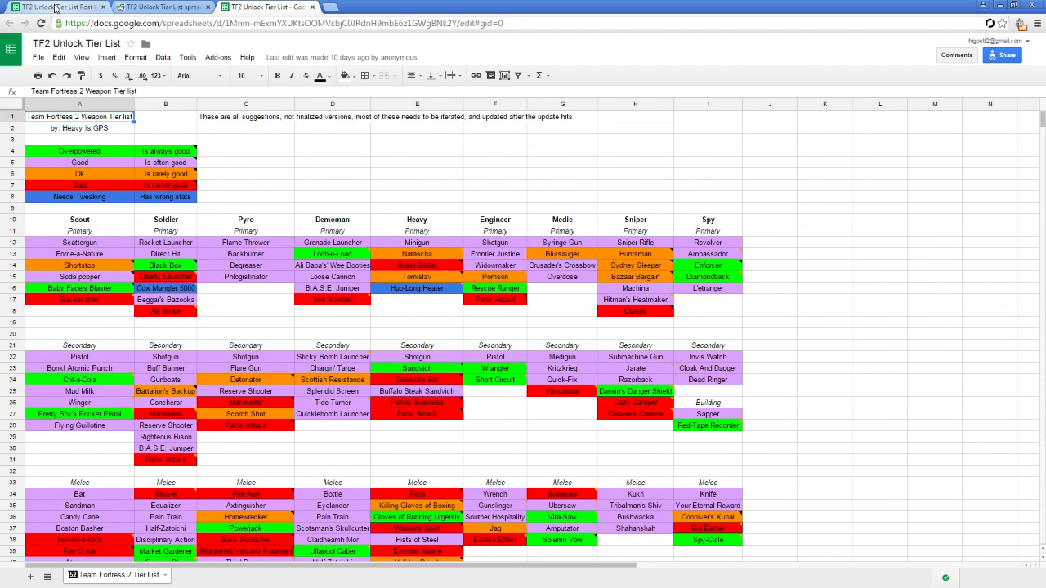
pyautogui.click(56, 7)
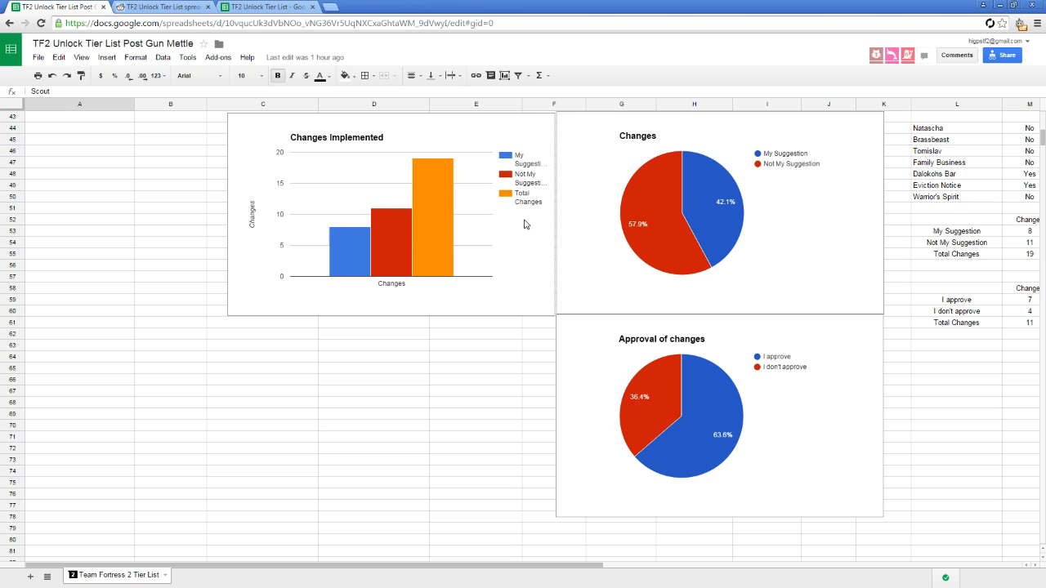
pyautogui.hscroll(3)
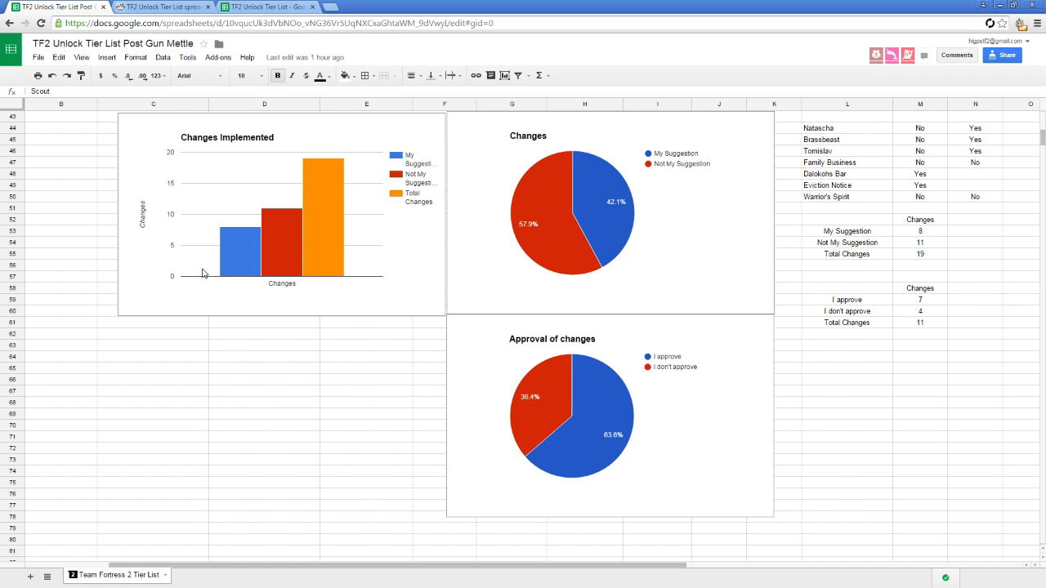
pyautogui.moveTo(235, 264)
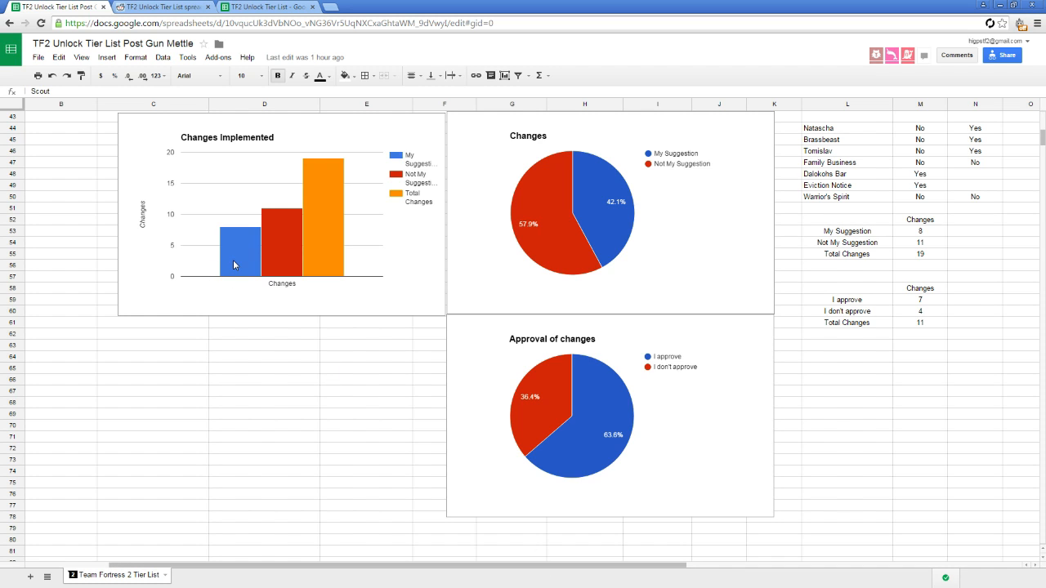
pyautogui.moveTo(275, 270)
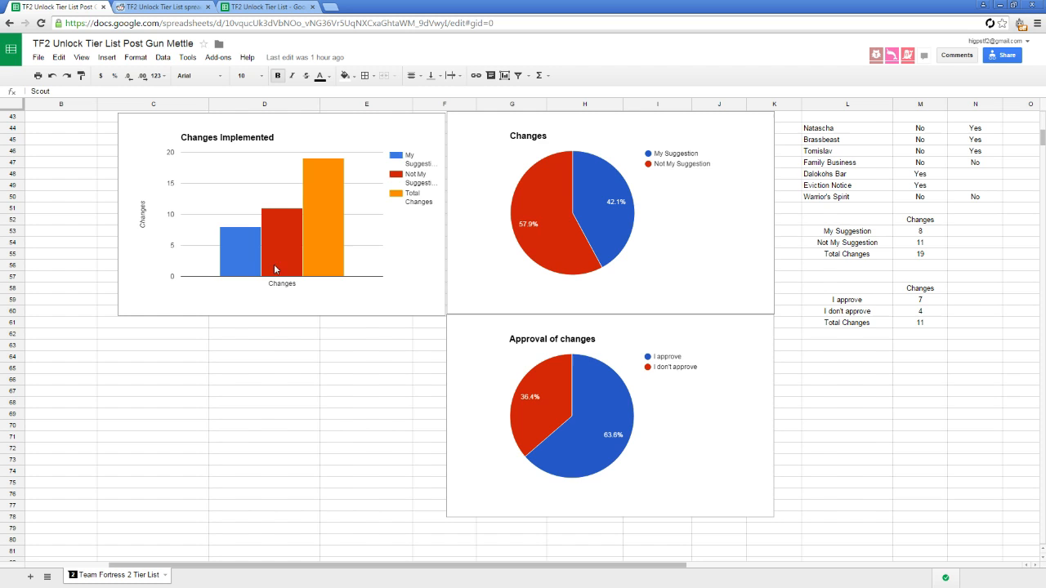
pyautogui.moveTo(276, 224)
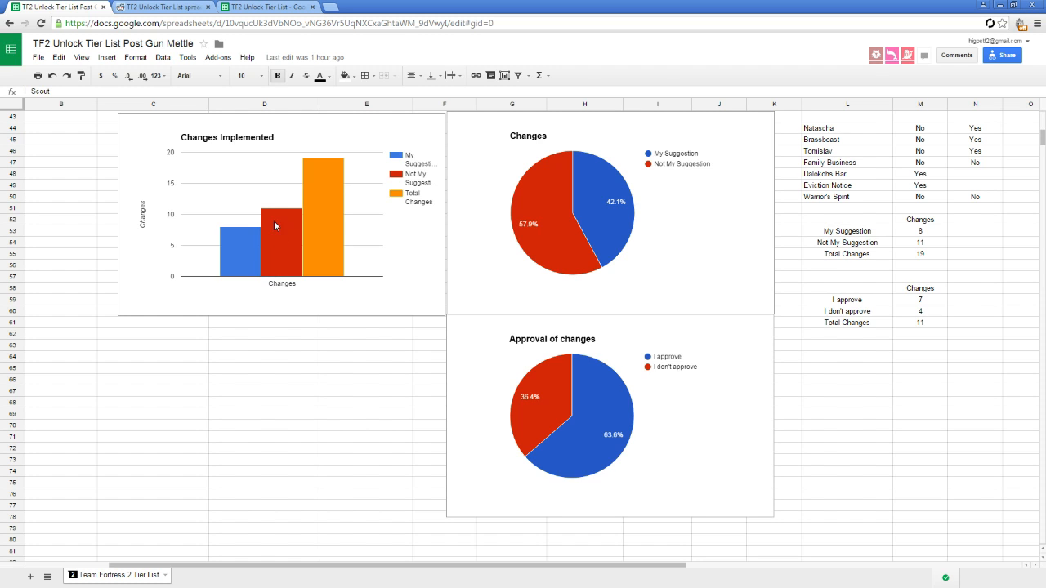
pyautogui.moveTo(320, 173)
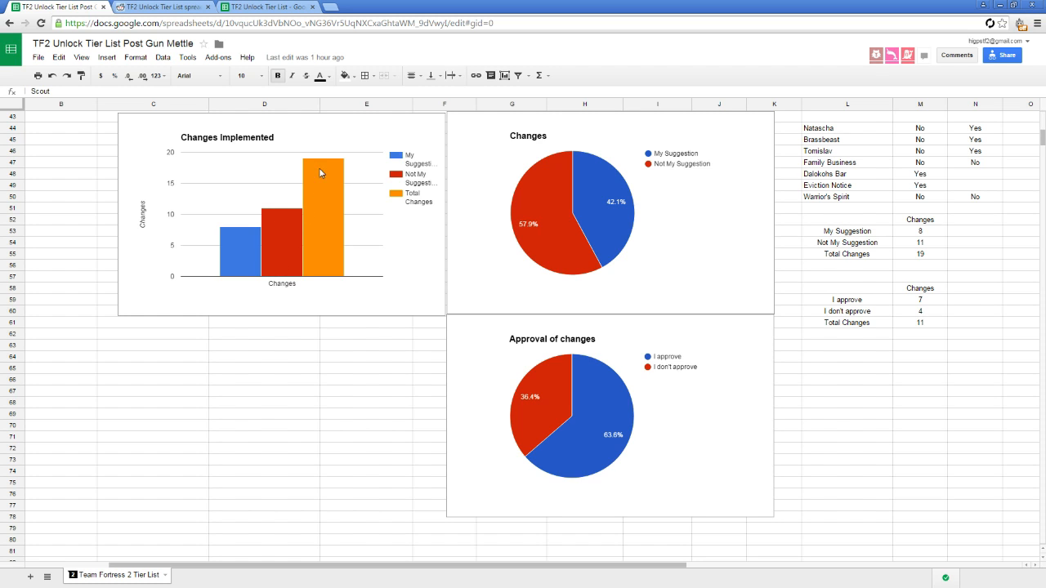
pyautogui.moveTo(402, 252)
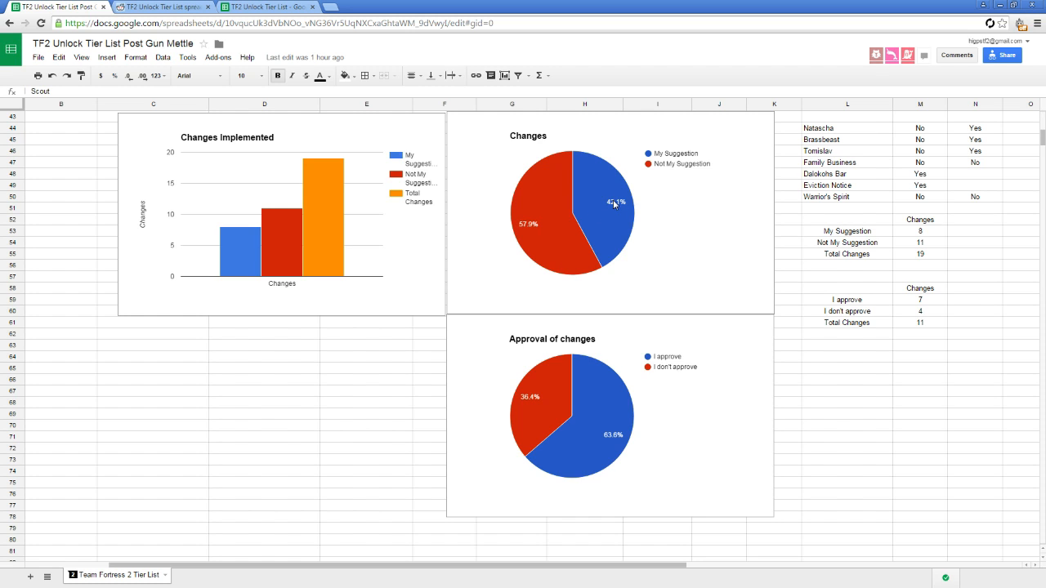
pyautogui.moveTo(629, 216)
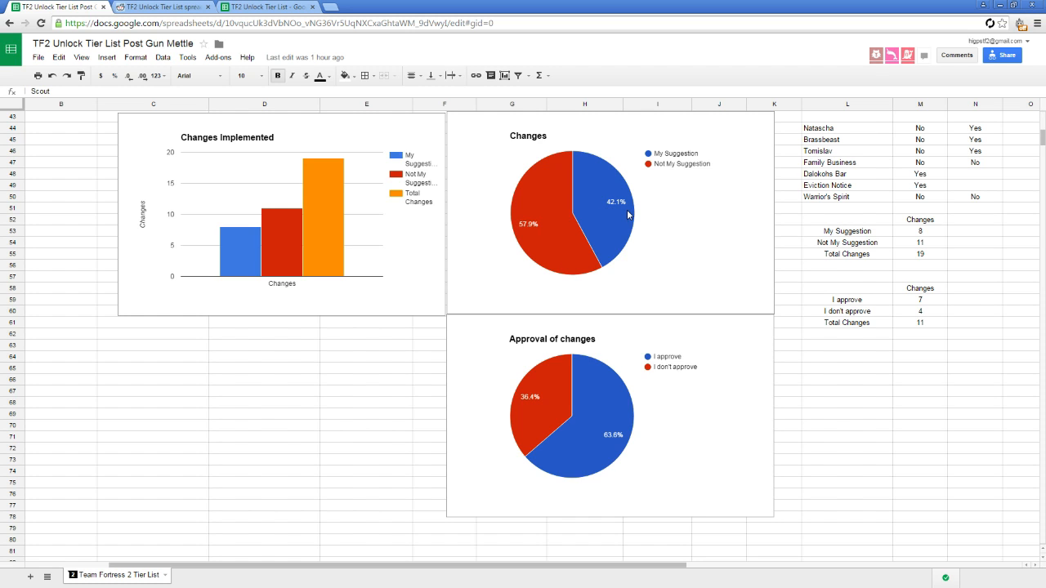
pyautogui.moveTo(651, 162)
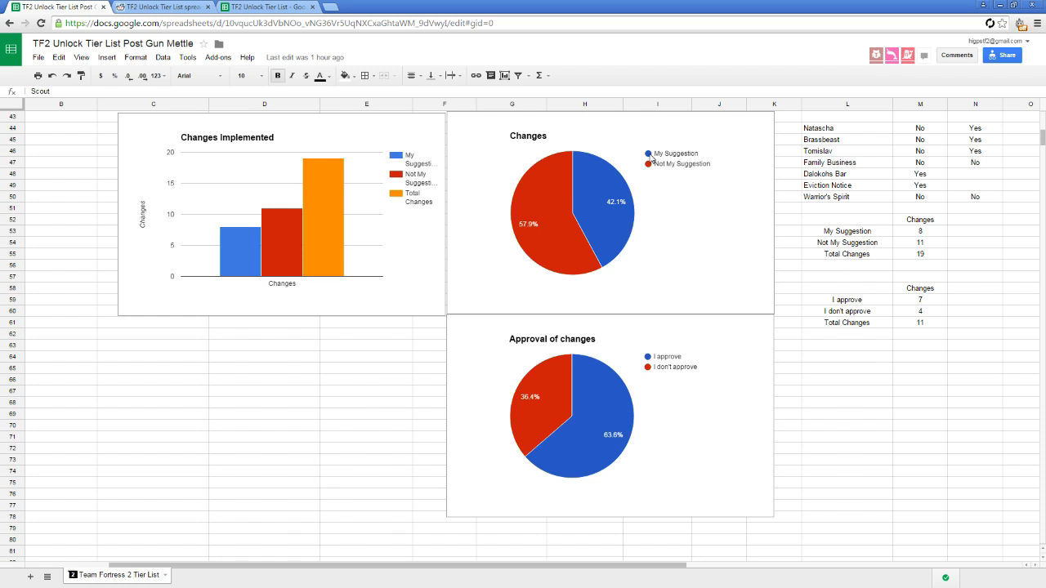
pyautogui.moveTo(662, 154)
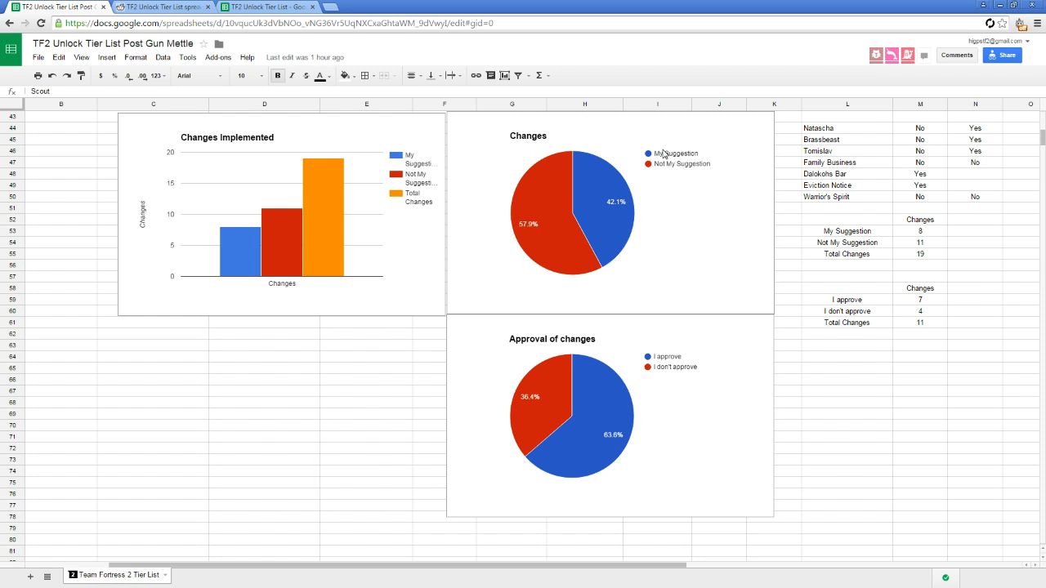
pyautogui.moveTo(634, 163)
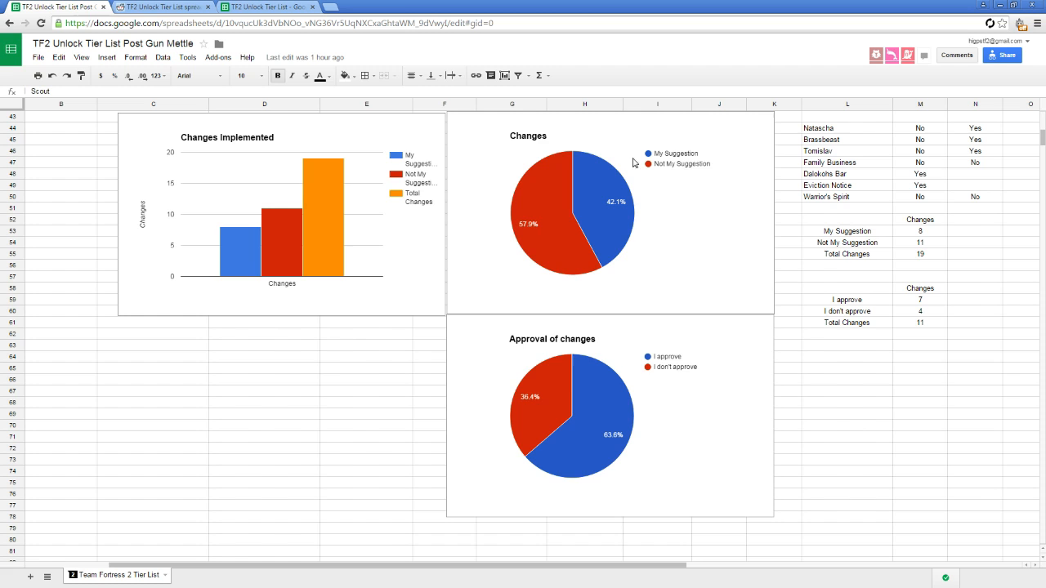
pyautogui.scroll(-3)
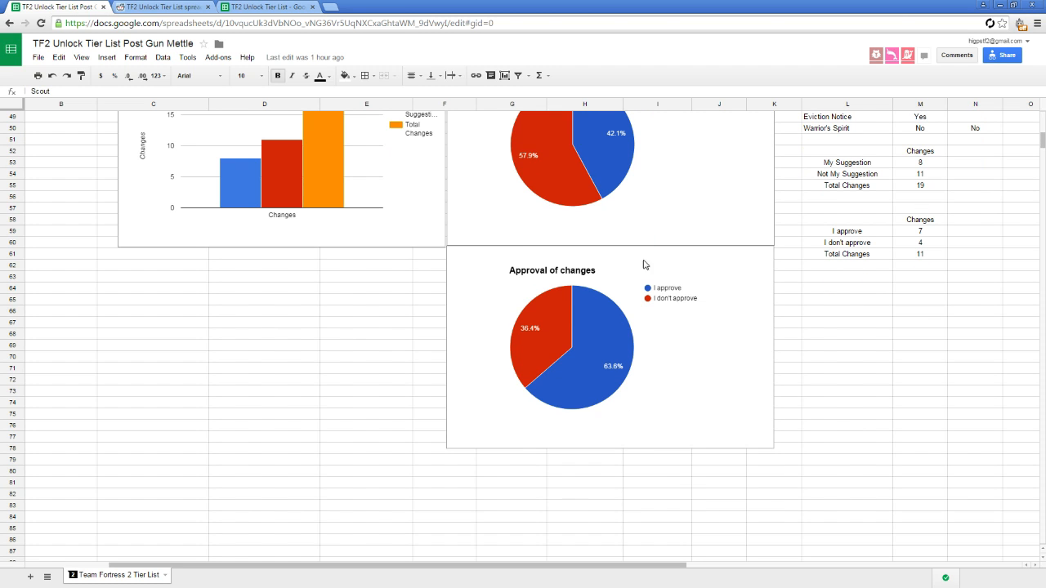
pyautogui.moveTo(636, 336)
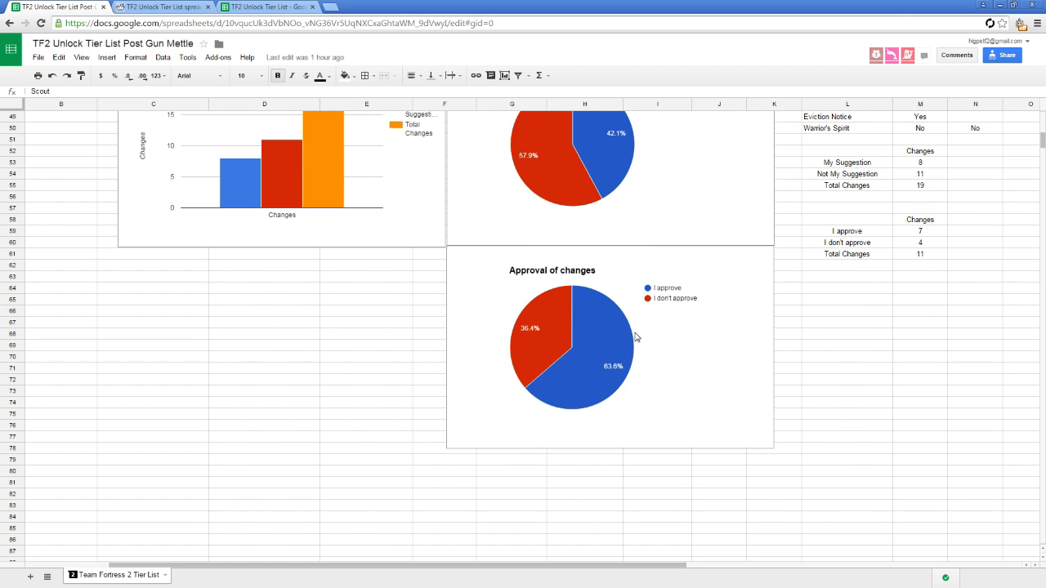
pyautogui.moveTo(603, 393)
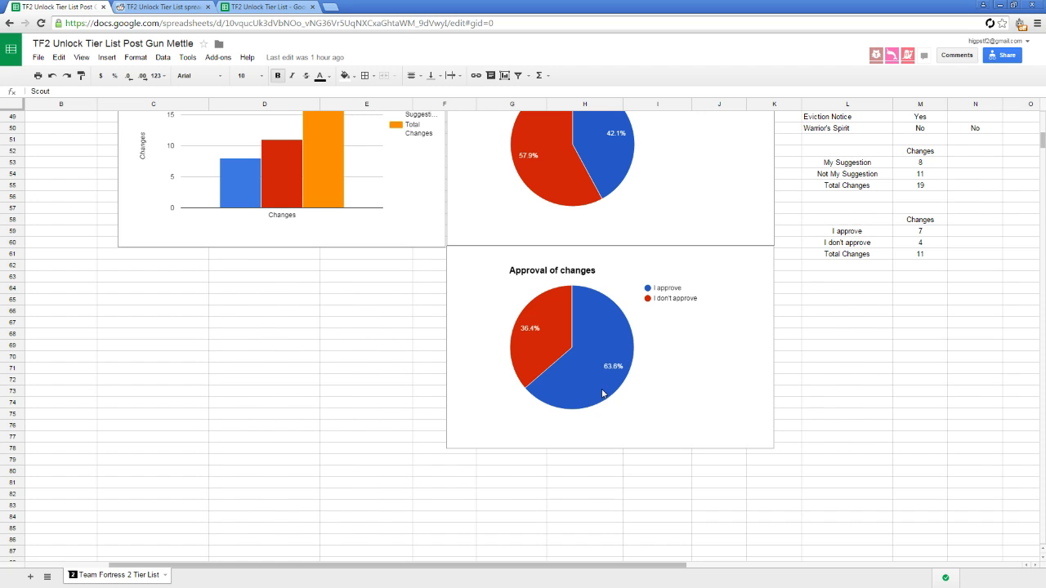
pyautogui.moveTo(609, 388)
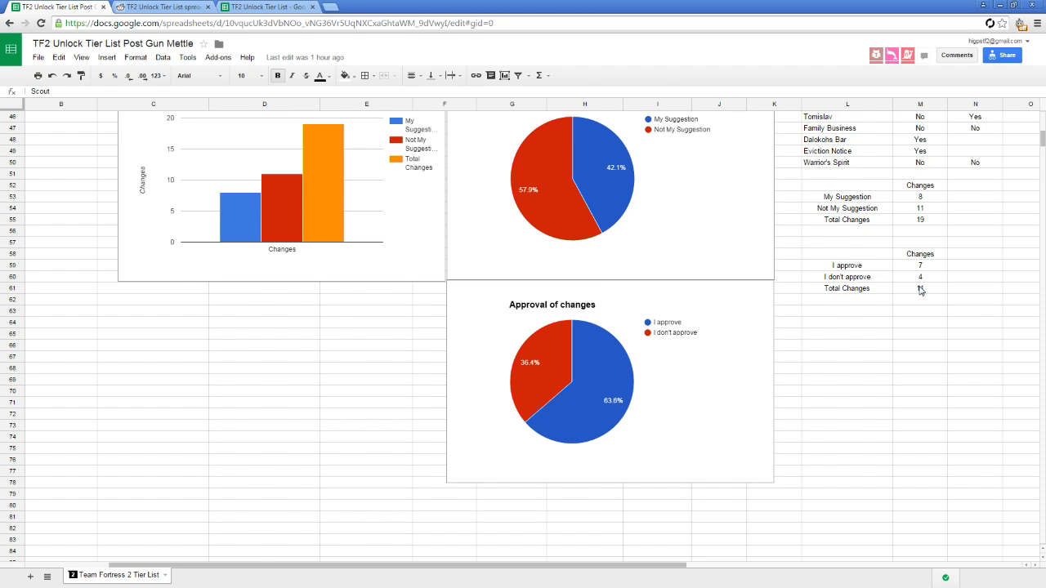
pyautogui.click(918, 288)
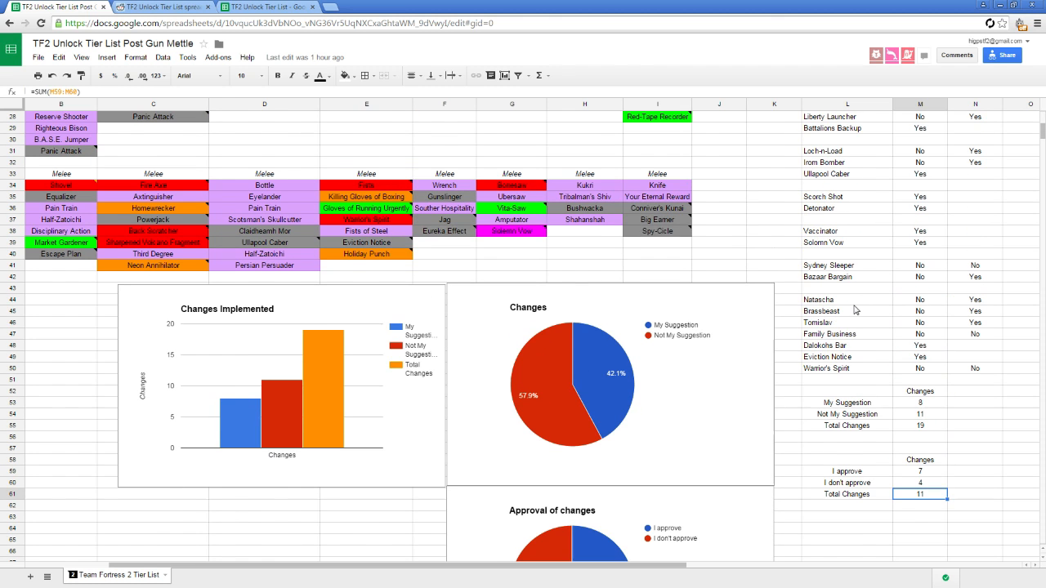
pyautogui.scroll(-3)
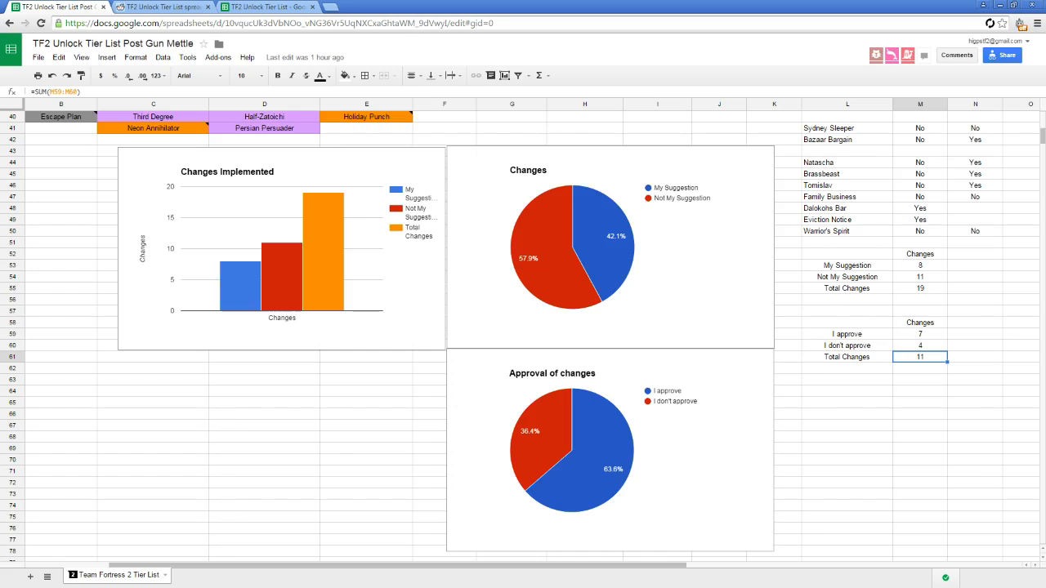
pyautogui.click(794, 415)
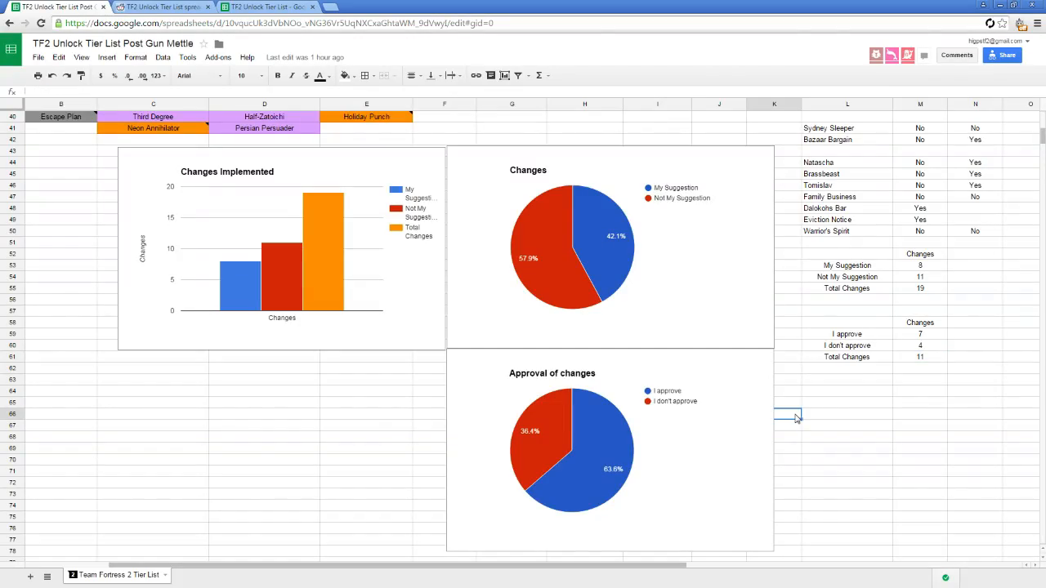
# Step: Scroll back through the Post Gun Mettle sheet to its title, colour legend and class columns
pyautogui.scroll(-3)
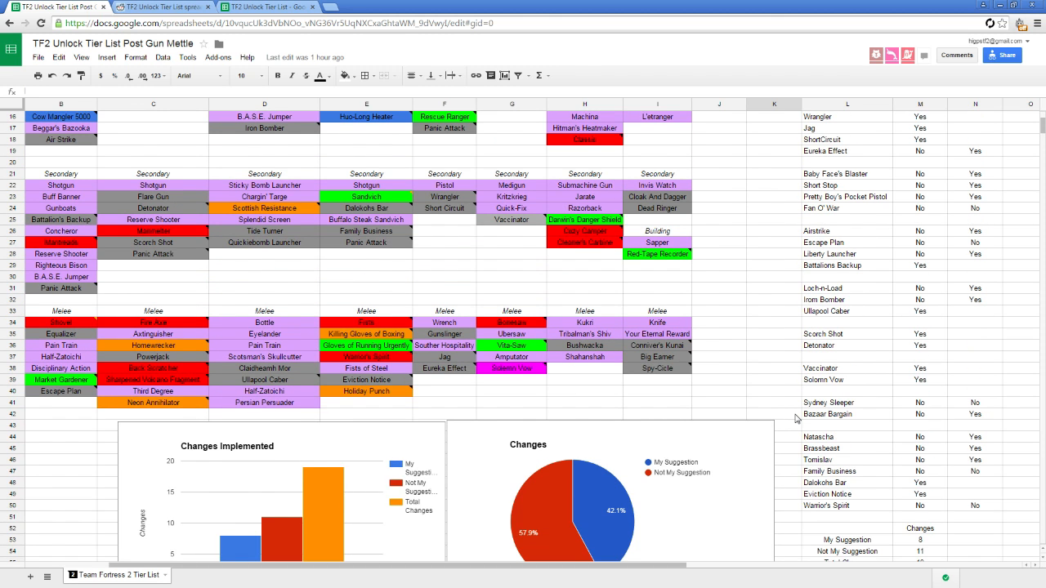
pyautogui.scroll(3)
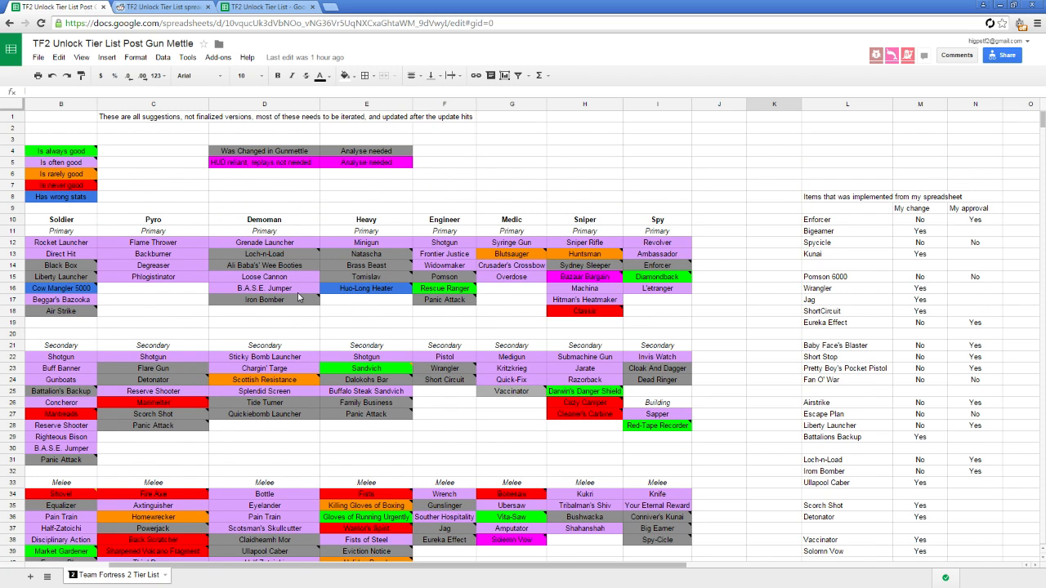
pyautogui.scroll(-3)
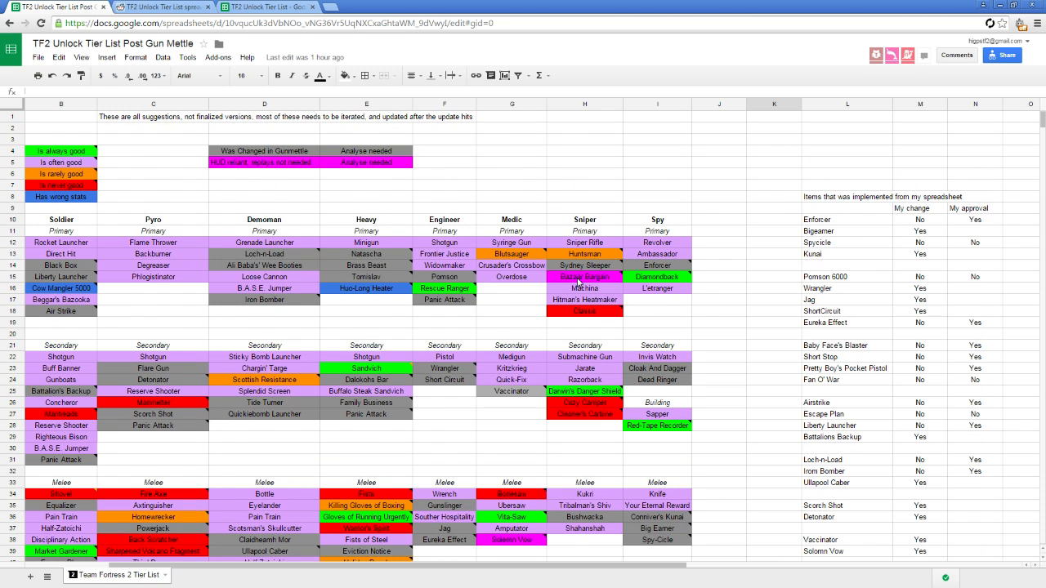
pyautogui.scroll(-3)
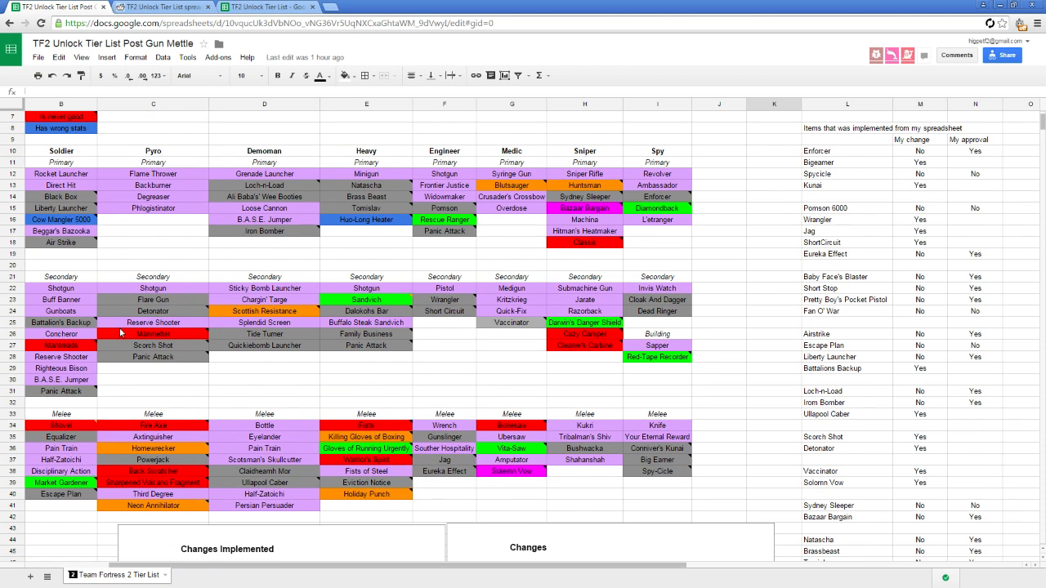
pyautogui.moveTo(291, 366)
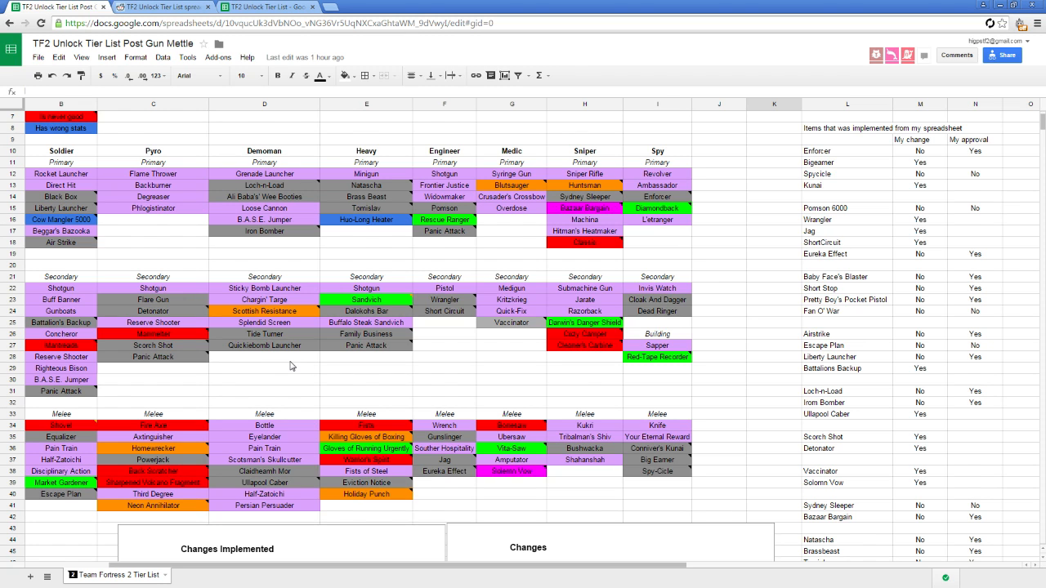
pyautogui.moveTo(216, 441)
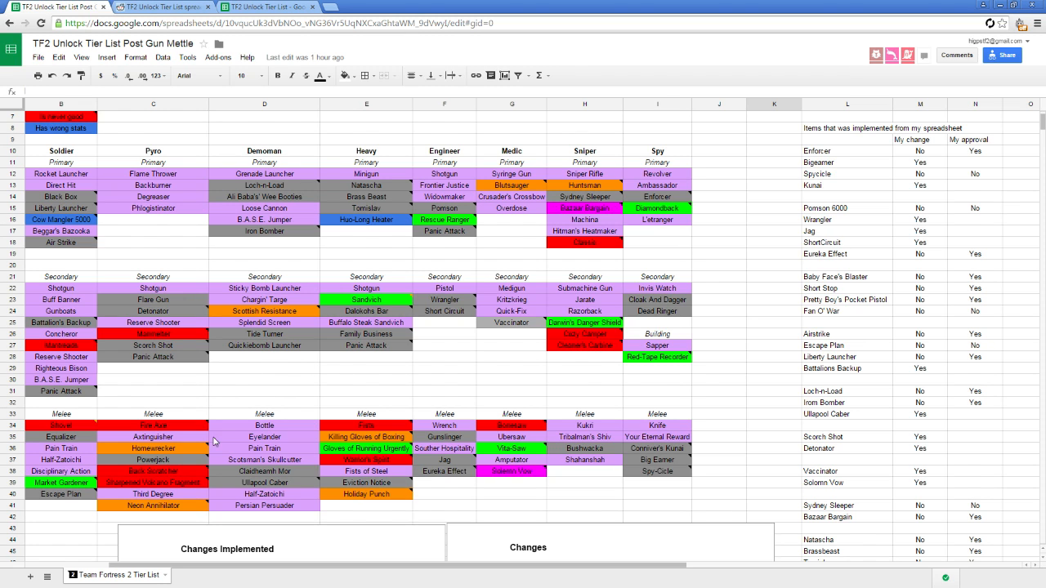
pyautogui.hscroll(-3)
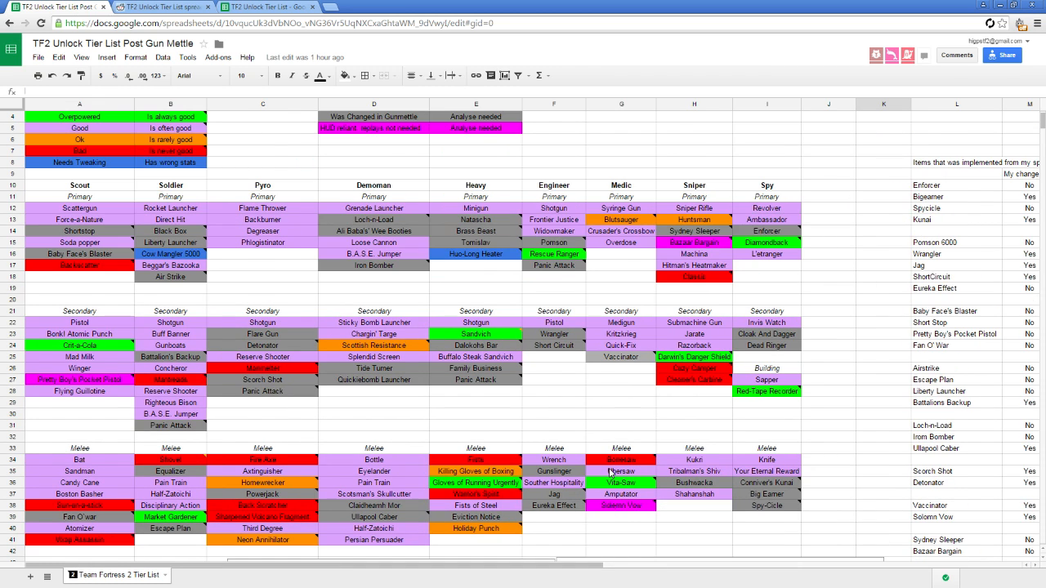
pyautogui.scroll(3)
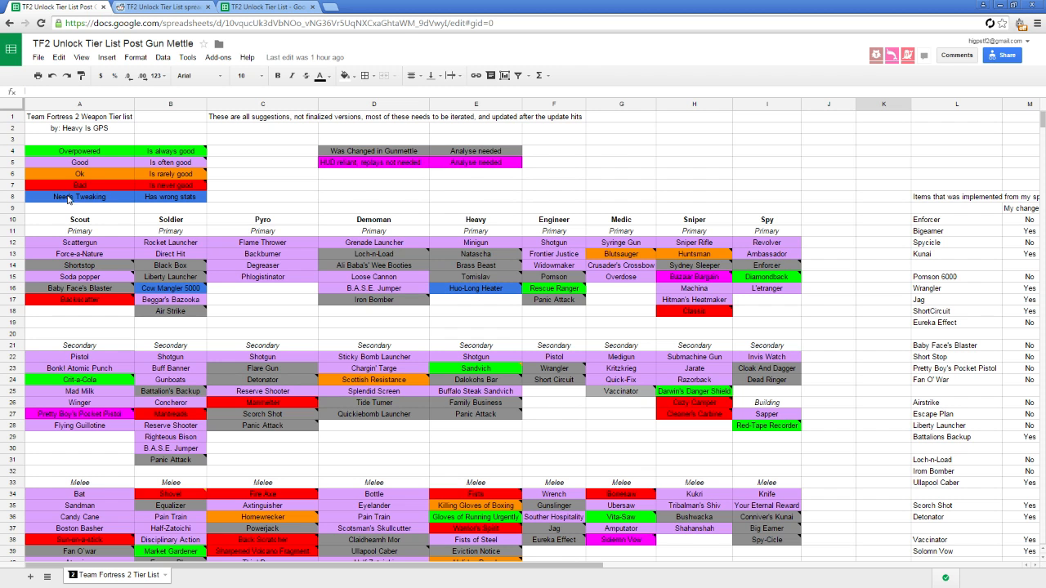